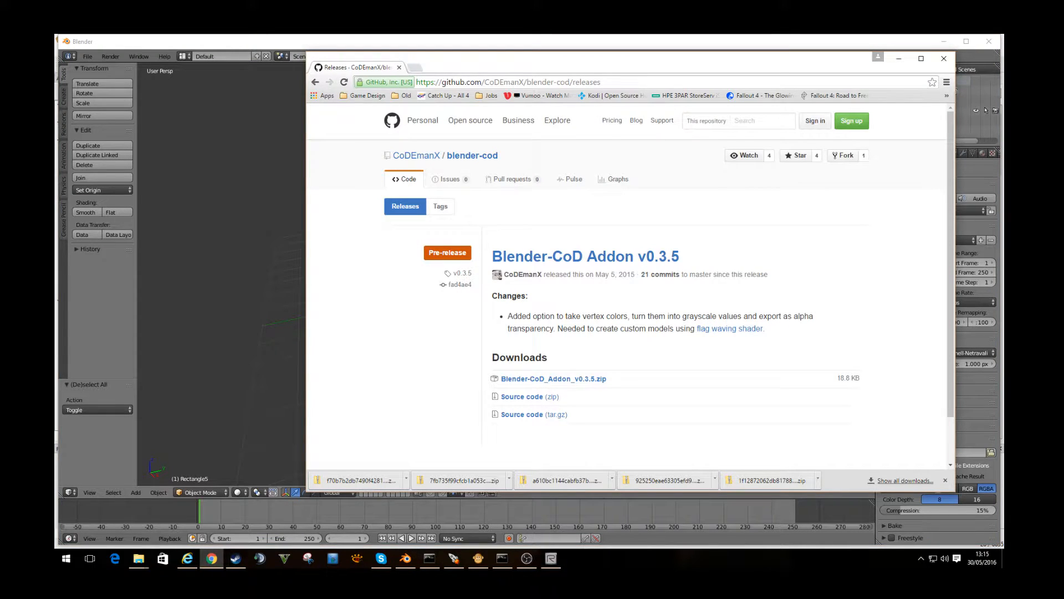
{"action": "mouse_move", "coordinate": [573, 178]}
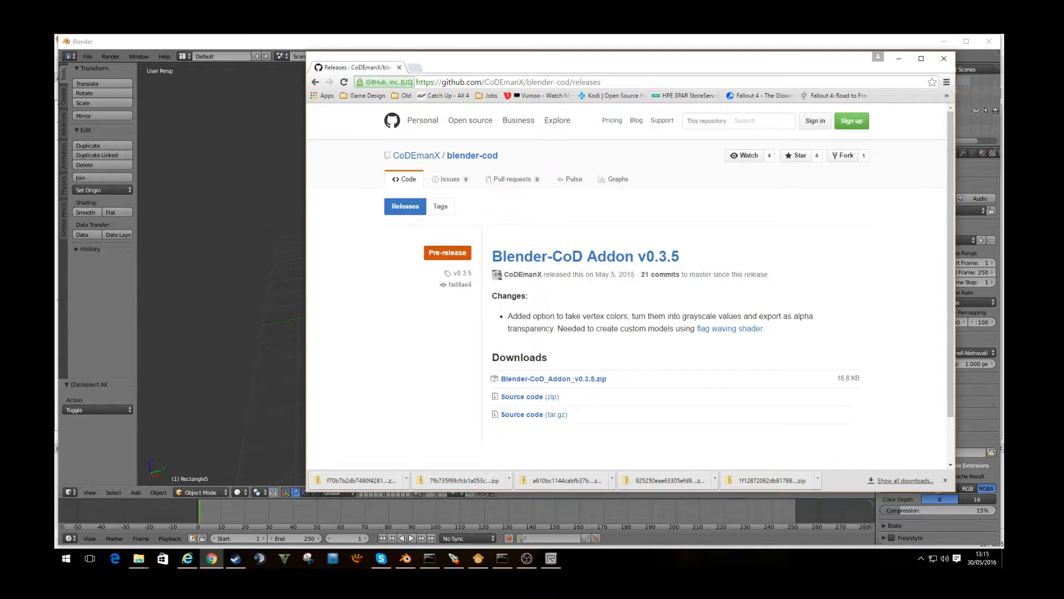
{"action": "mouse_move", "coordinate": [586, 256]}
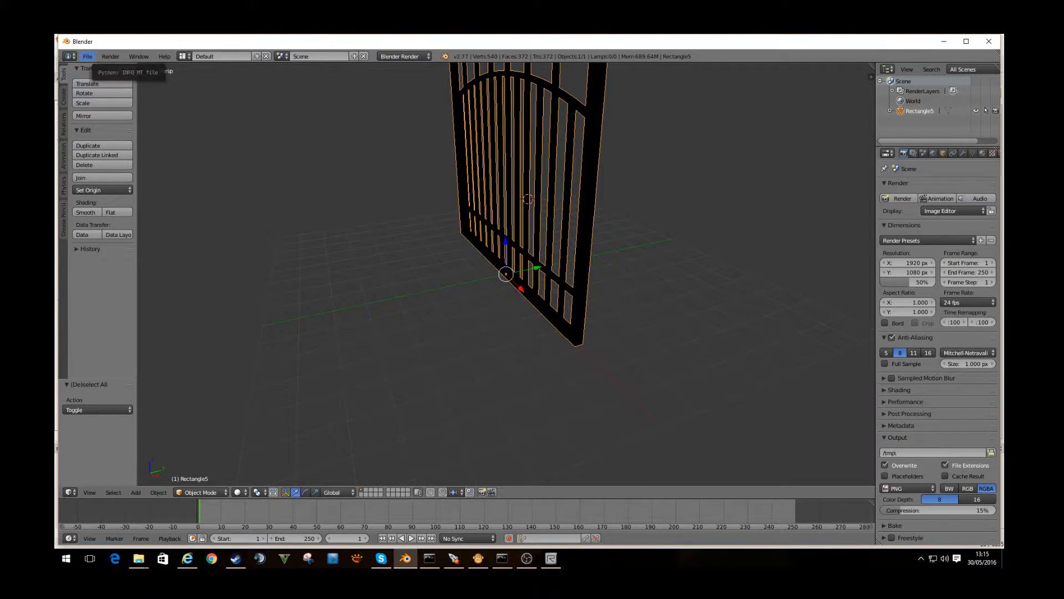
- From User Preferences, choose Blender-CoD_Addon_v0.3.5.zip in the add-on installer
{"action": "left_click", "coordinate": [87, 56]}
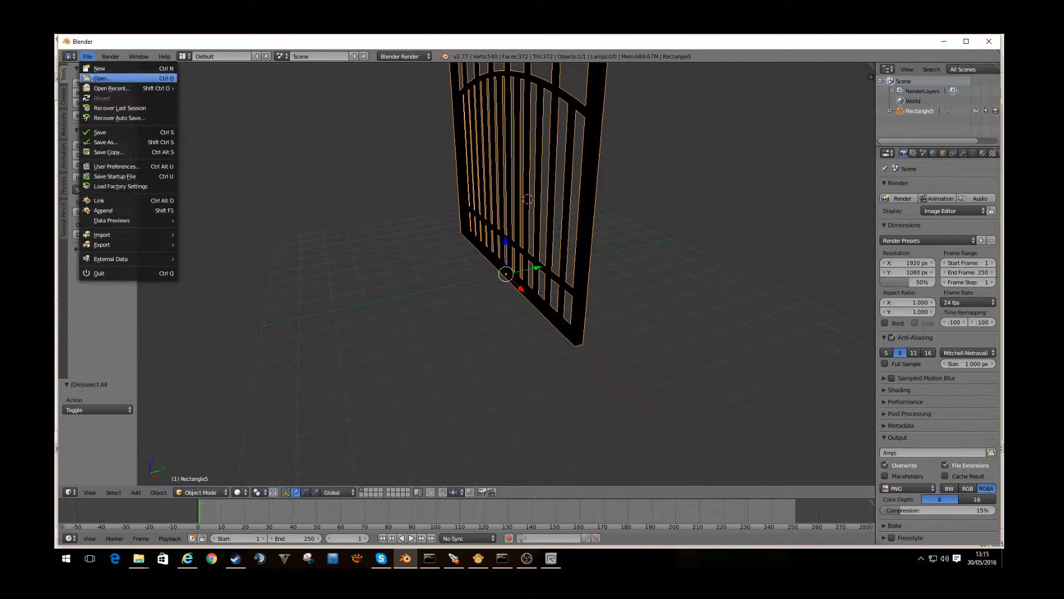
{"action": "mouse_move", "coordinate": [116, 167]}
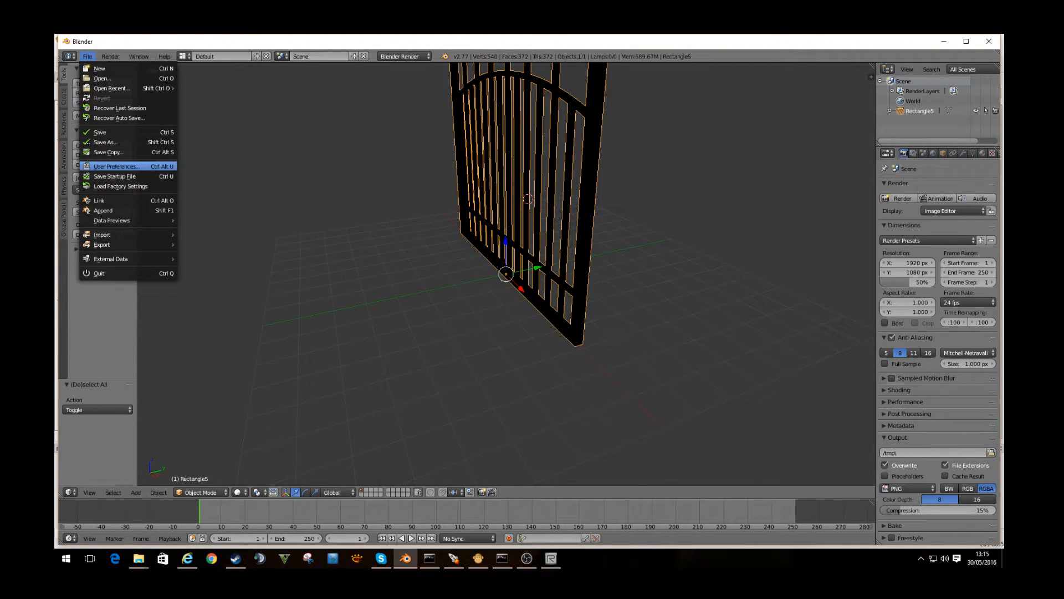
{"action": "left_click", "coordinate": [116, 166]}
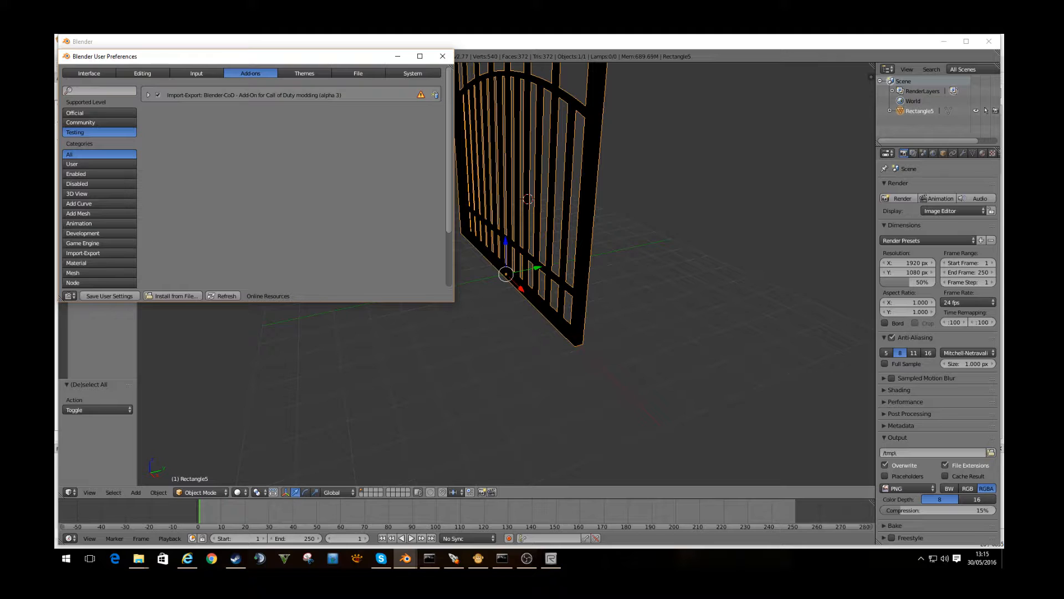
{"action": "mouse_move", "coordinate": [175, 296]}
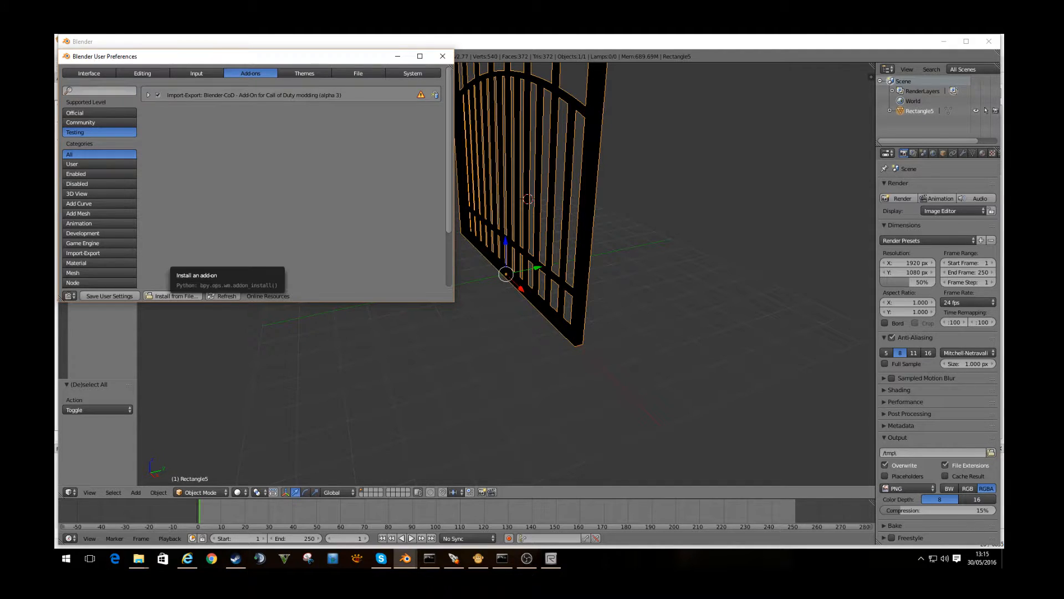
{"action": "left_click", "coordinate": [174, 295]}
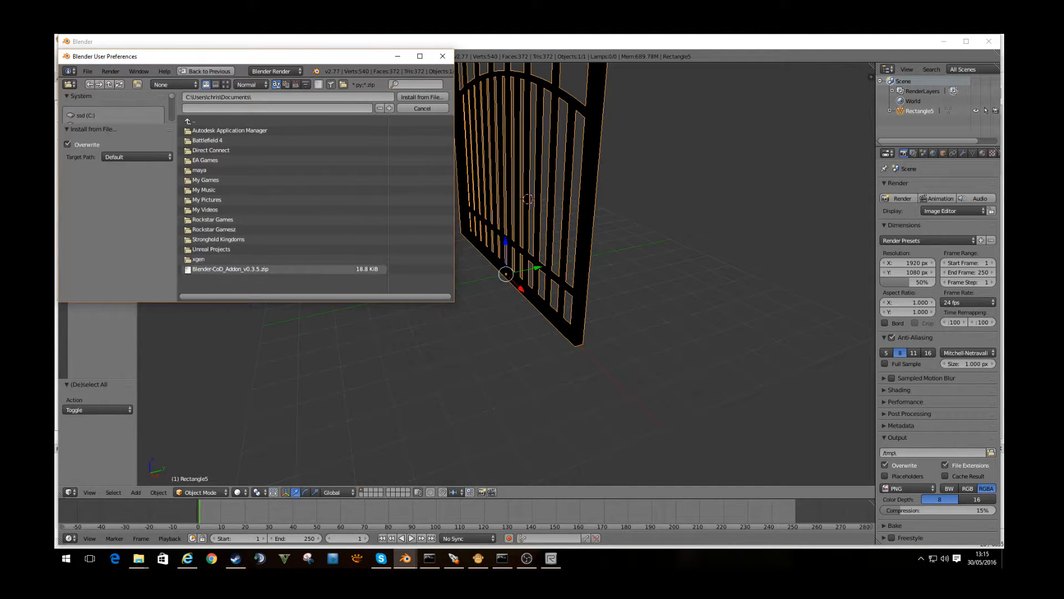
{"action": "left_click", "coordinate": [230, 269]}
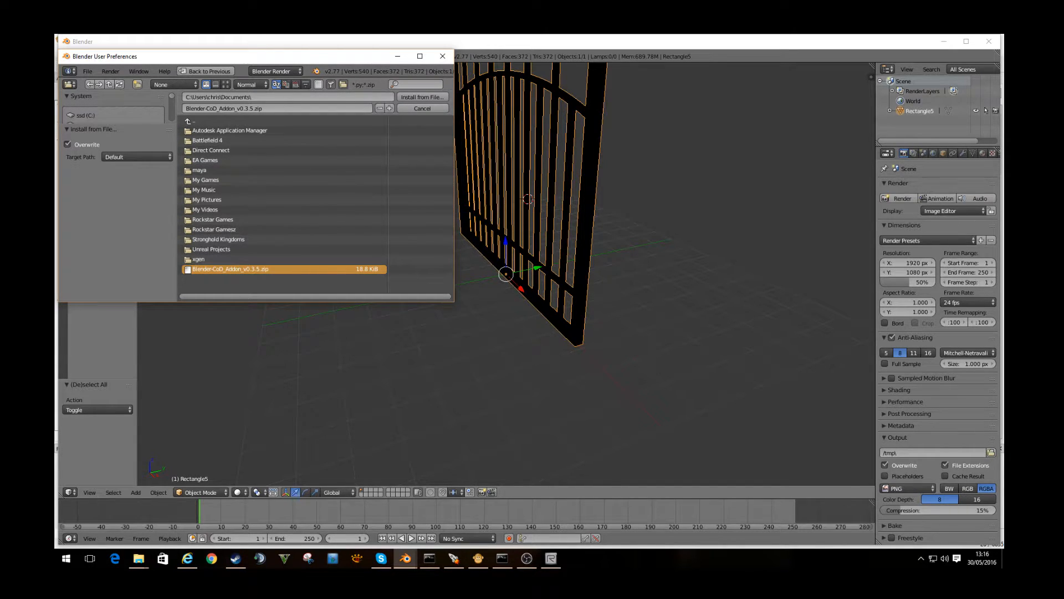
{"action": "mouse_move", "coordinate": [421, 97]}
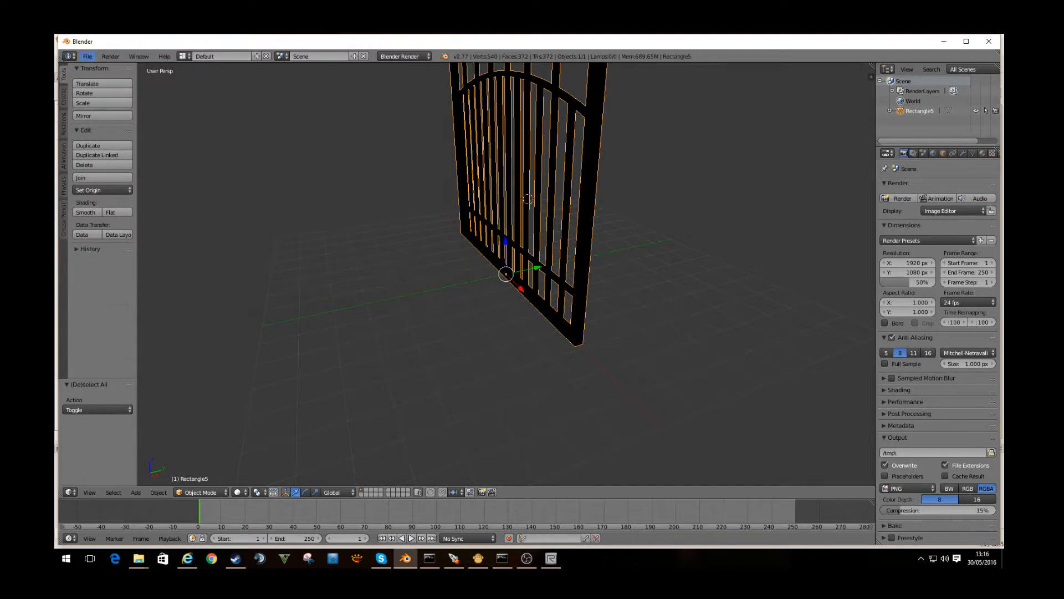
- Reopen preferences to confirm the Blender-CoD add-on is enabled
{"action": "left_click", "coordinate": [87, 56]}
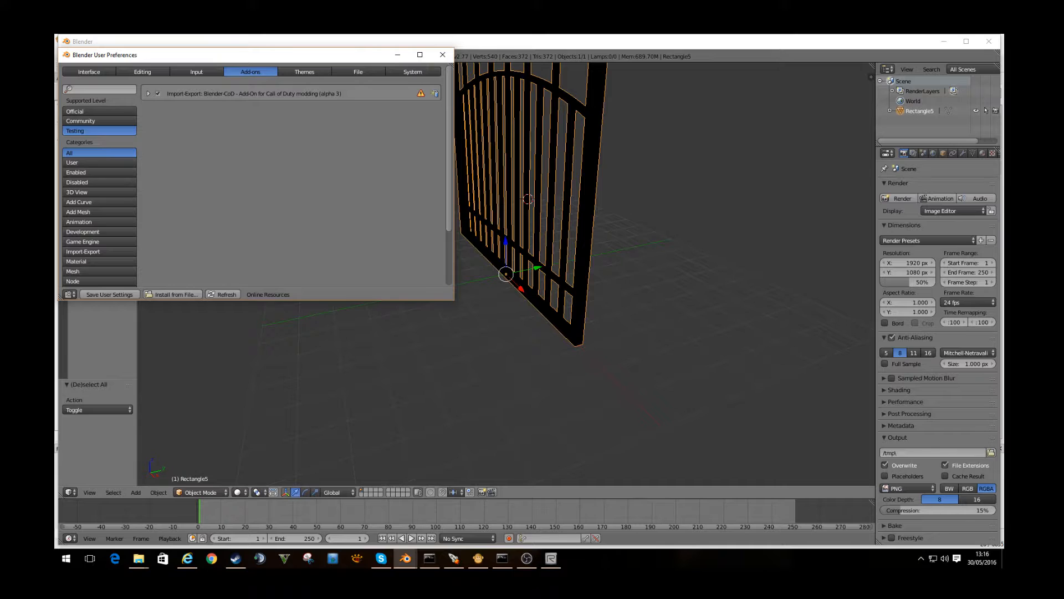
{"action": "mouse_move", "coordinate": [157, 93]}
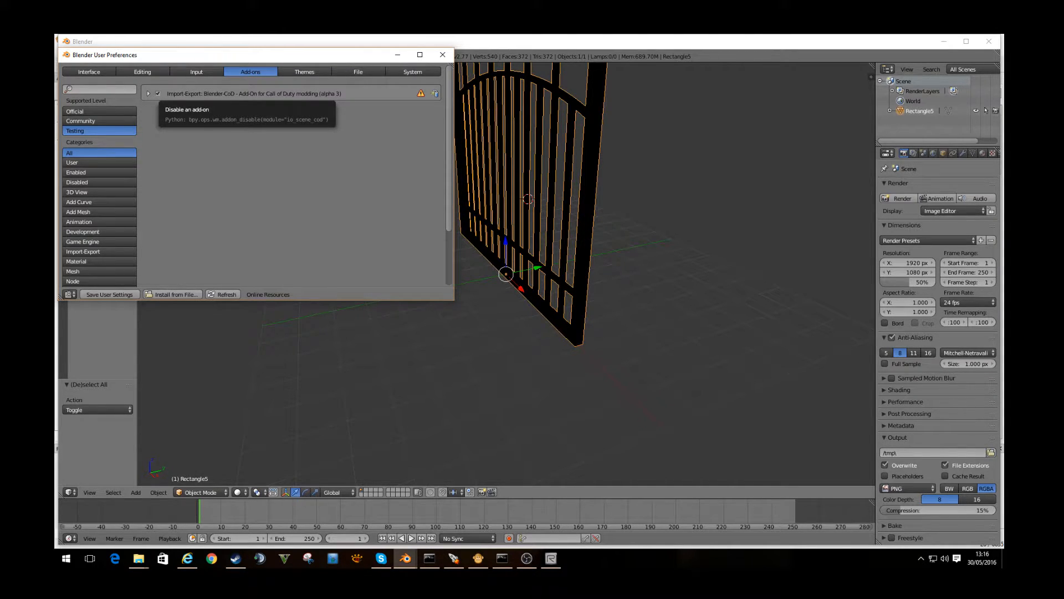
{"action": "mouse_move", "coordinate": [442, 54]}
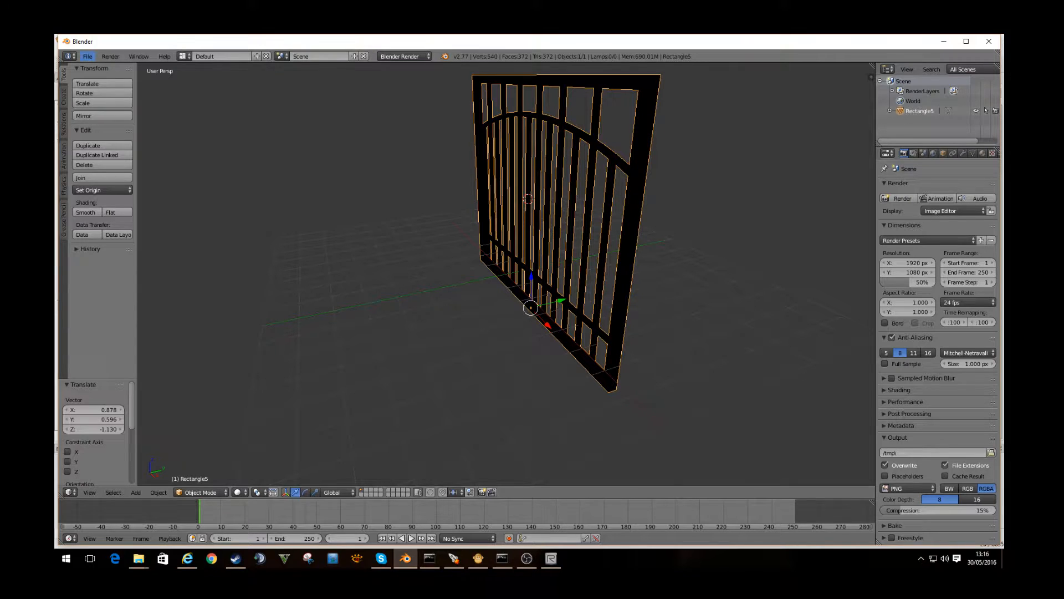
- Export the gate as CoD xmodel, overwriting testfence.XMODEL_EXPORT in Documents
{"action": "left_click", "coordinate": [103, 234]}
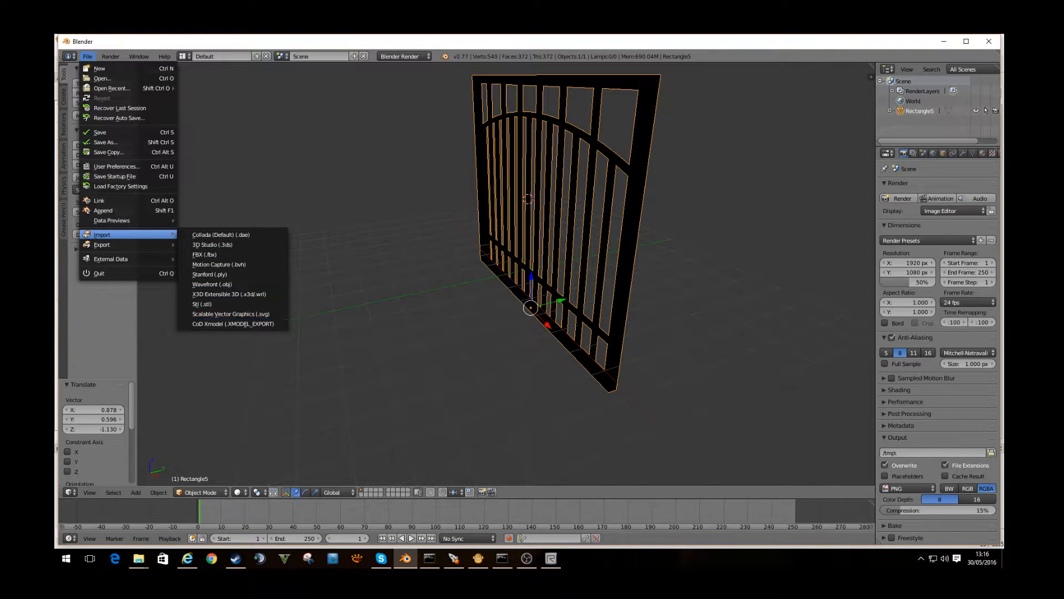
{"action": "mouse_move", "coordinate": [202, 303]}
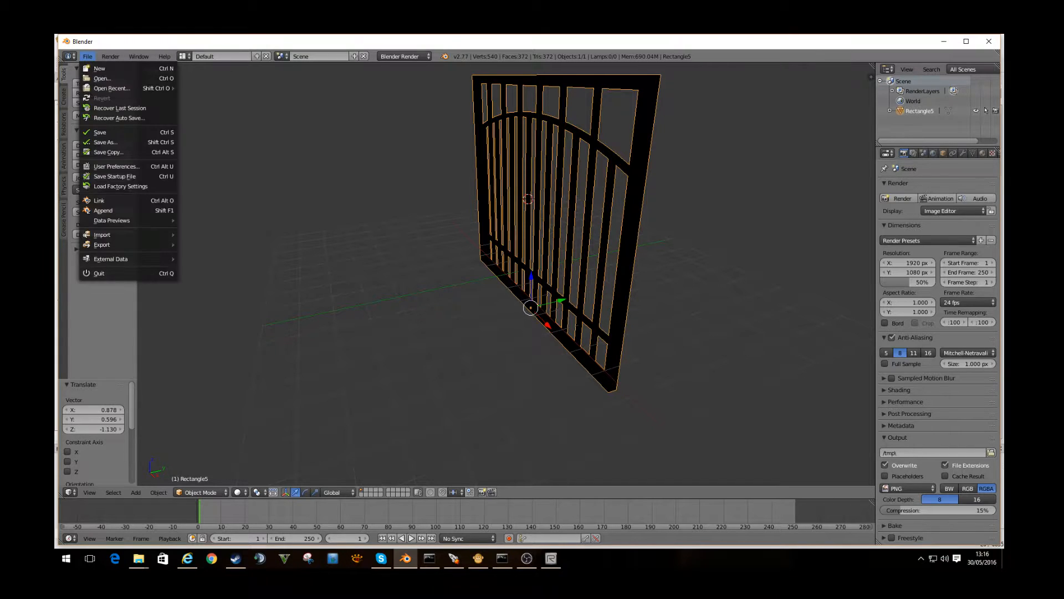
{"action": "mouse_move", "coordinate": [102, 245]}
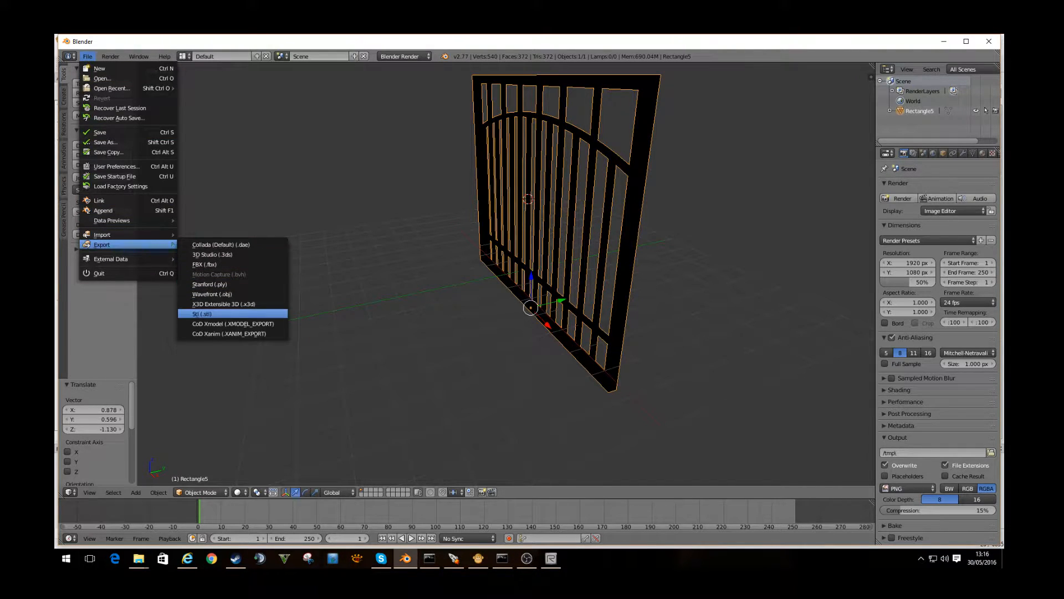
{"action": "left_click", "coordinate": [232, 323]}
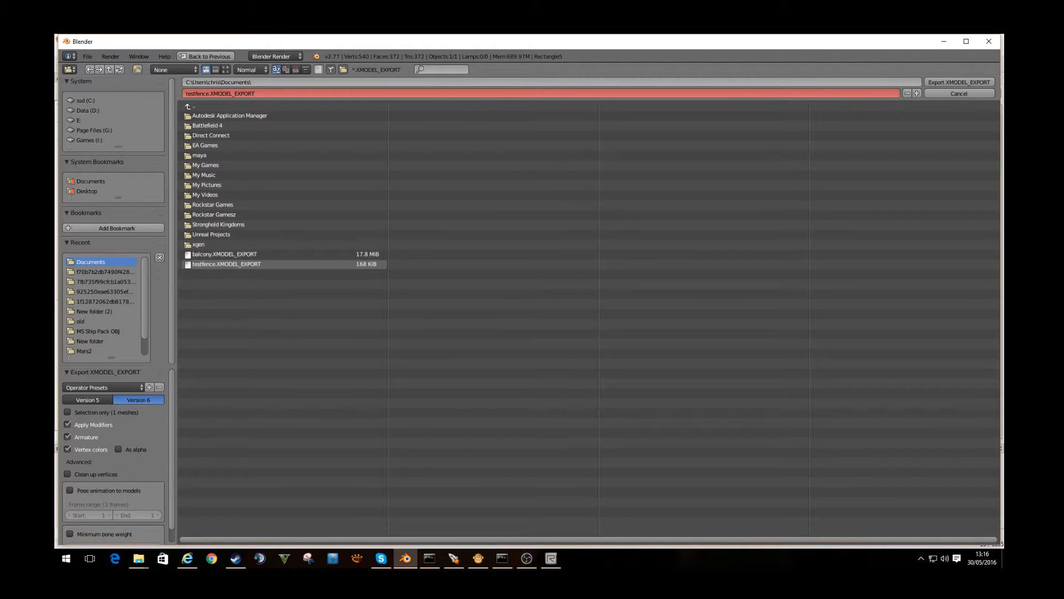
{"action": "left_click", "coordinate": [226, 263]}
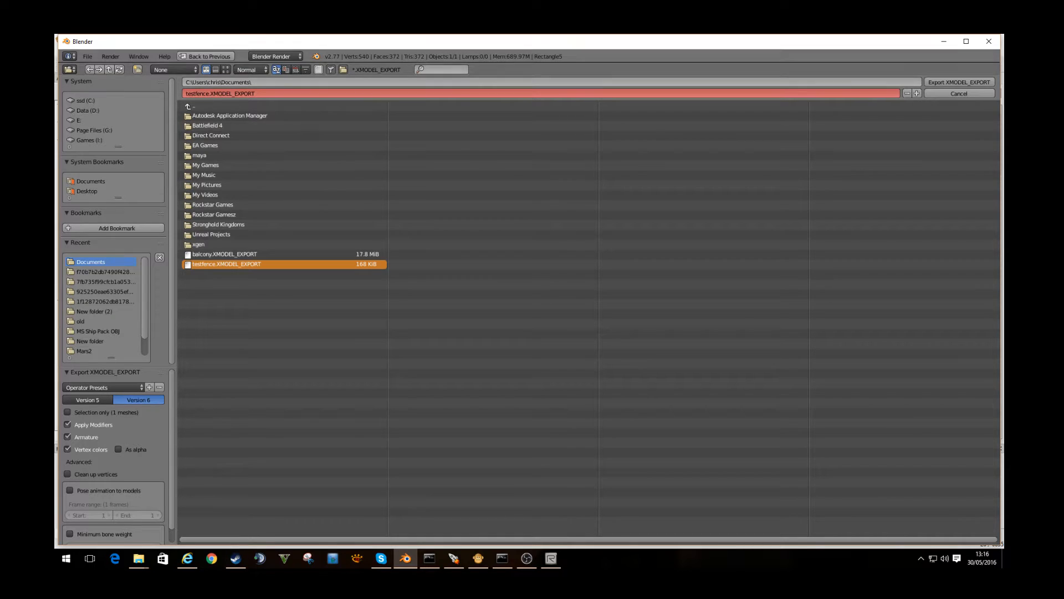
{"action": "left_click", "coordinate": [989, 42]}
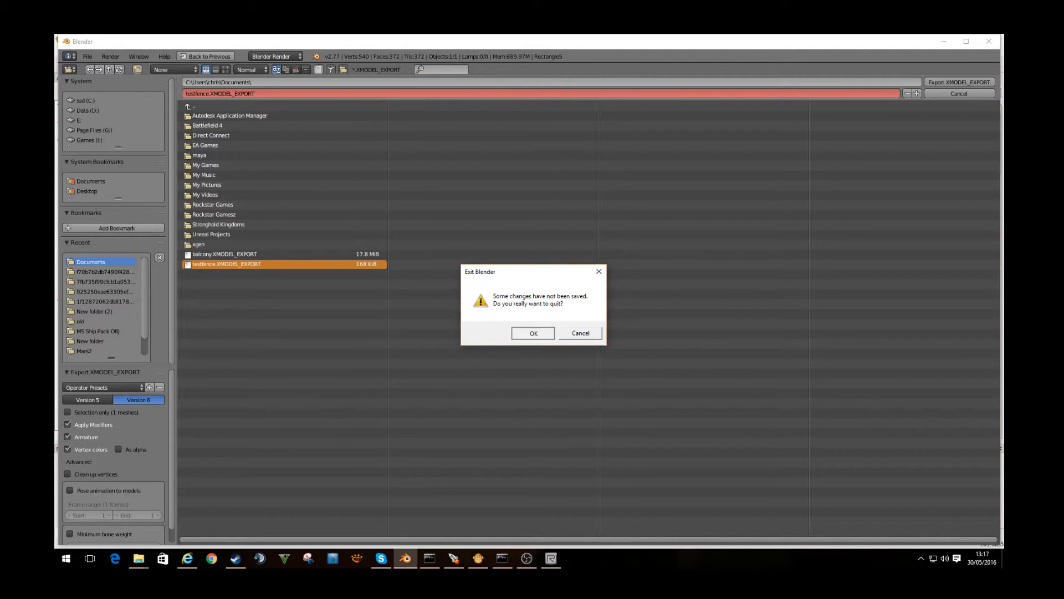
- Quit Blender unsaved, view the balcony asset, and open the wakkamodels folder
{"action": "left_click", "coordinate": [534, 334]}
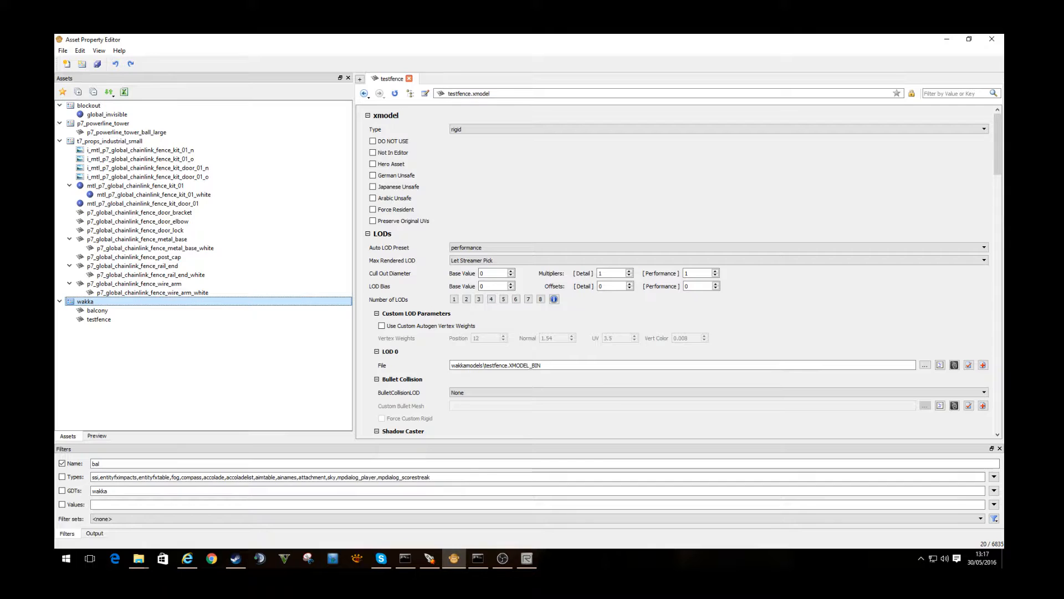
{"action": "mouse_move", "coordinate": [67, 63]}
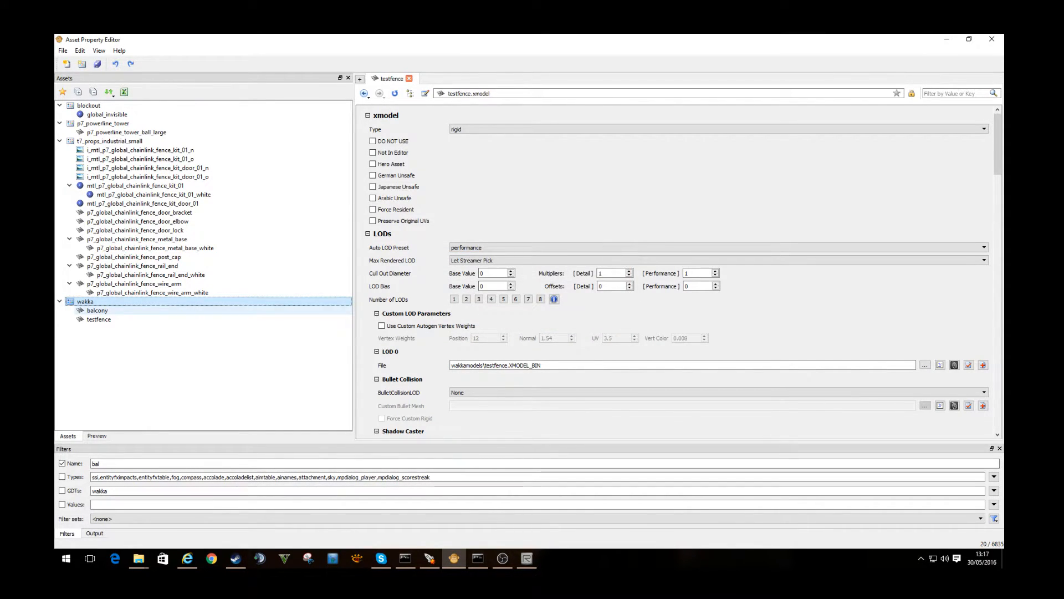
{"action": "left_click", "coordinate": [97, 311]}
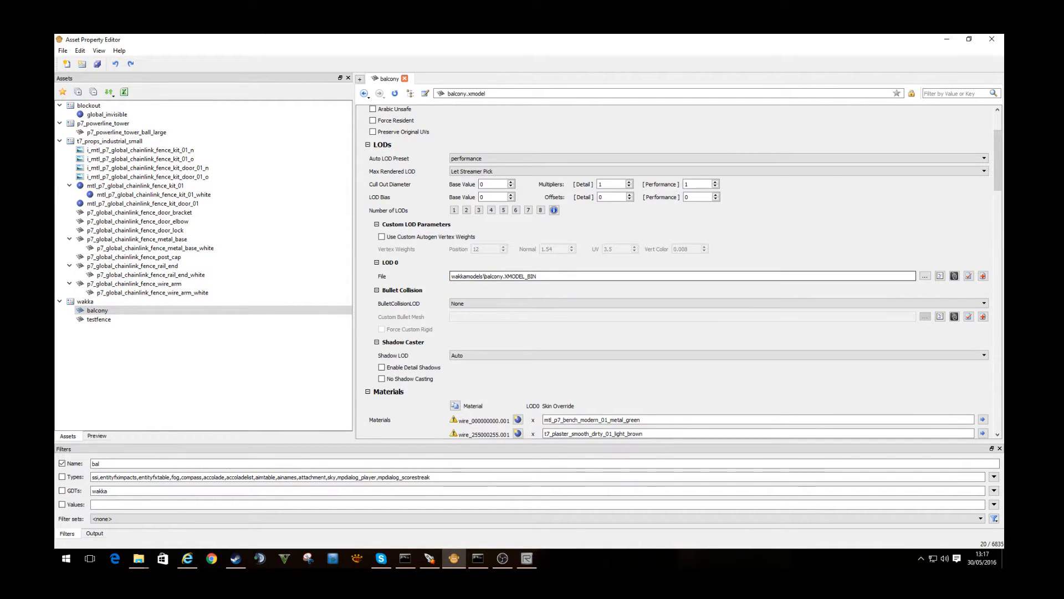
{"action": "left_click", "coordinate": [100, 320]}
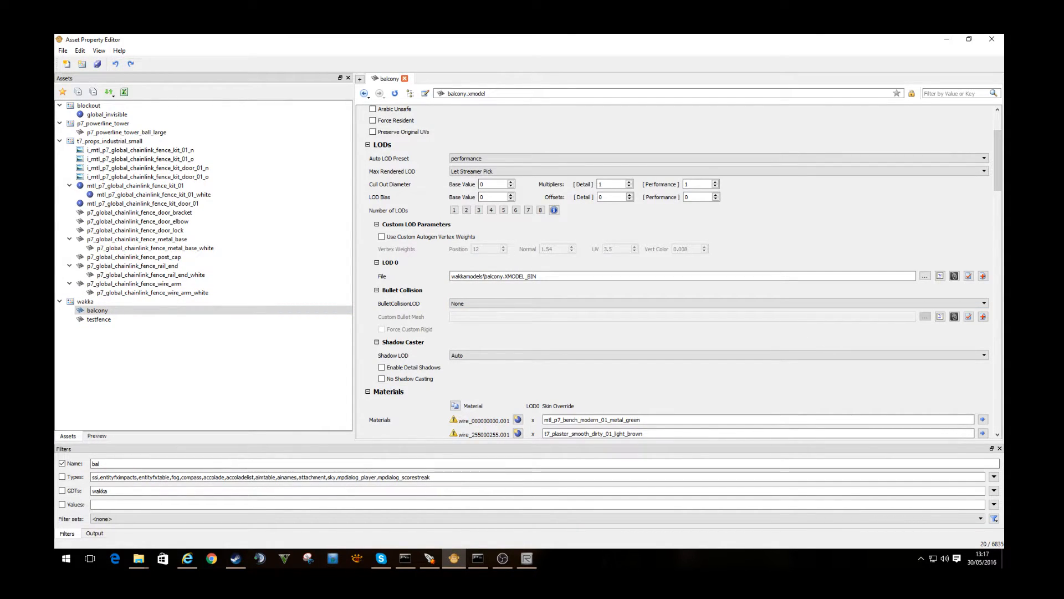
{"action": "left_click", "coordinate": [679, 276]}
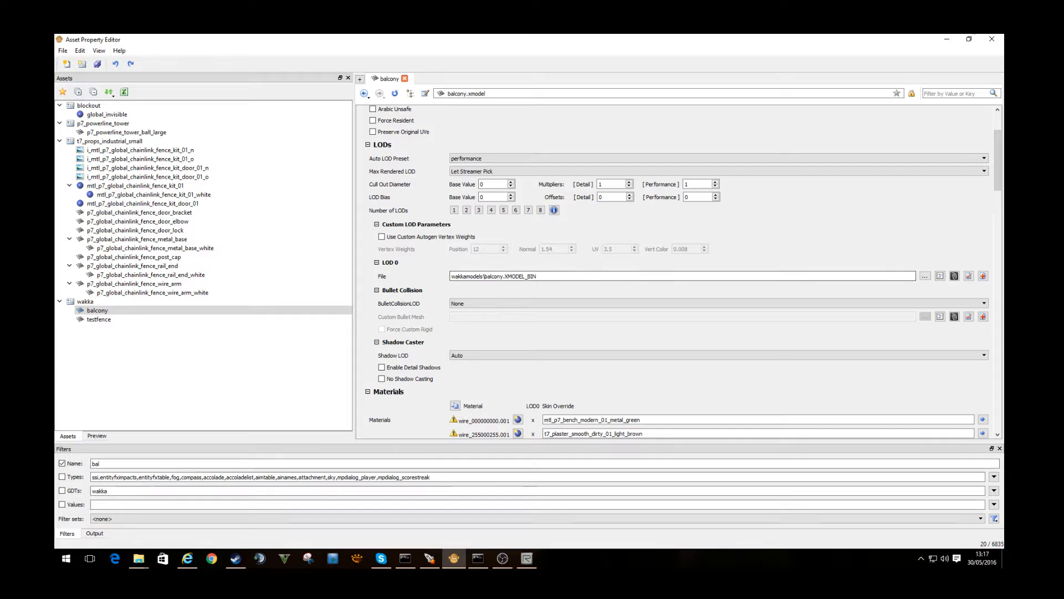
{"action": "left_click", "coordinate": [139, 558]}
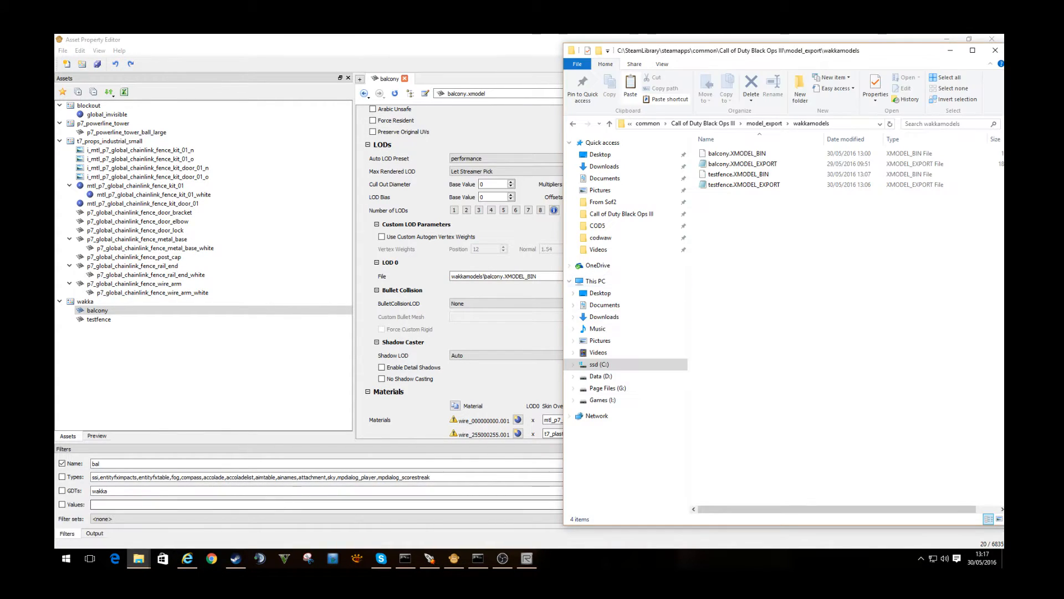
- Delete testfence.XMODEL_BIN and open a command prompt from the folder path
{"action": "left_click", "coordinate": [743, 185]}
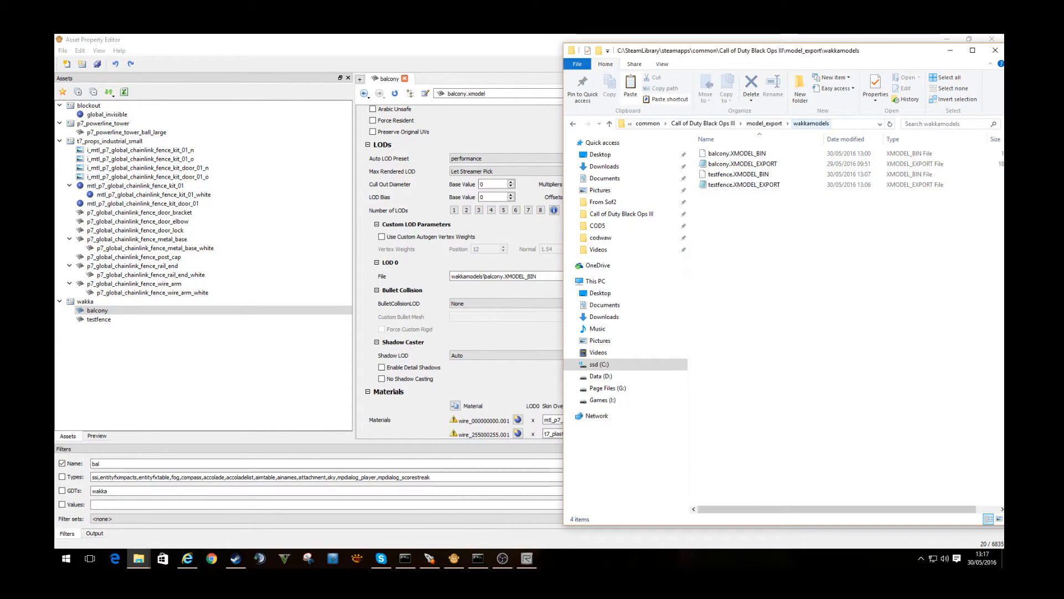
{"action": "left_click", "coordinate": [781, 124]}
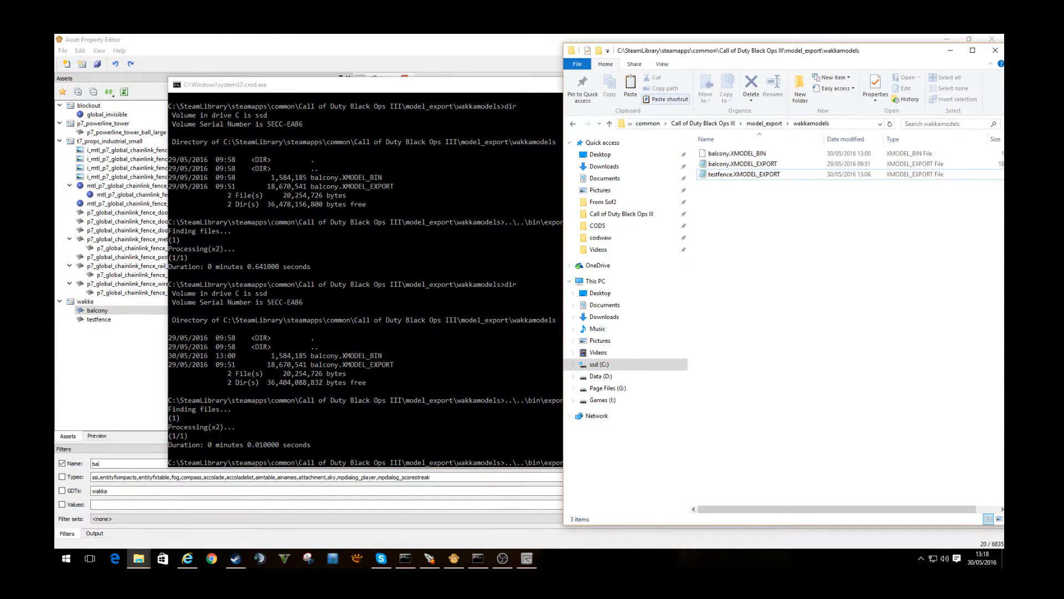
- Run the converter to regenerate testfence.XMODEL_BIN from testfence.XMODEL_EXPORT
{"action": "left_click", "coordinate": [744, 174]}
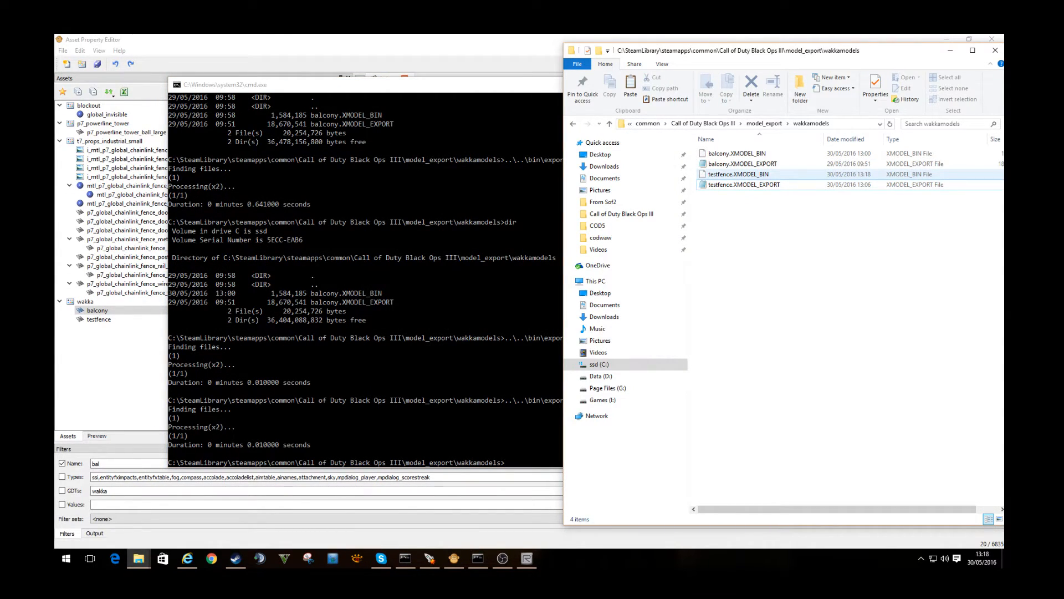
{"action": "mouse_move", "coordinate": [741, 174]}
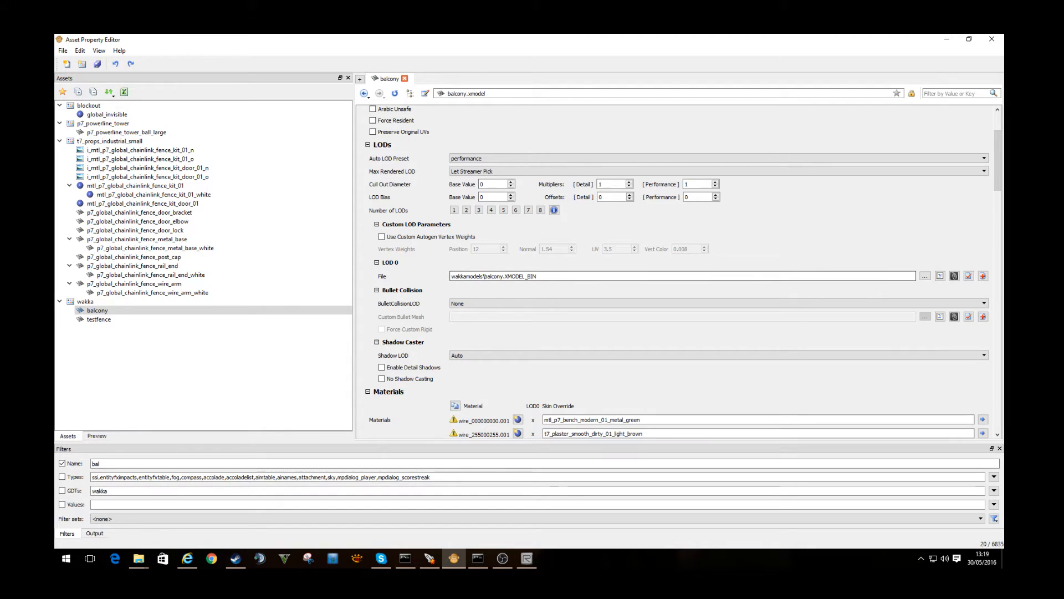
- Assign a t7 plaster material to the balcony's second Skin Override
{"action": "scroll", "scroll_direction": "down", "scroll_amount": 3}
{"action": "type", "text": "t7_pl"}
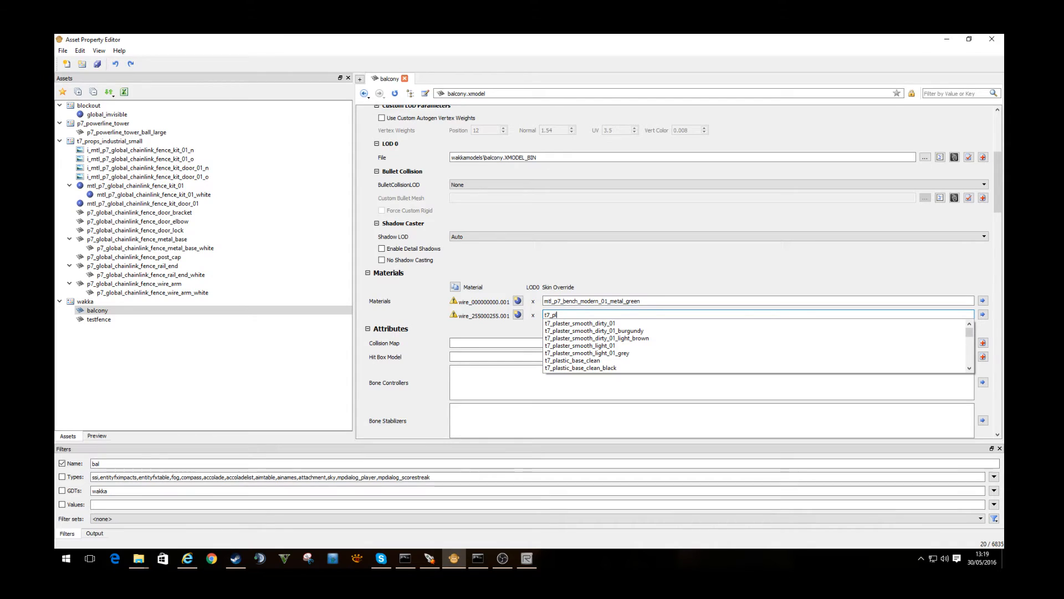
{"action": "left_click", "coordinate": [593, 330]}
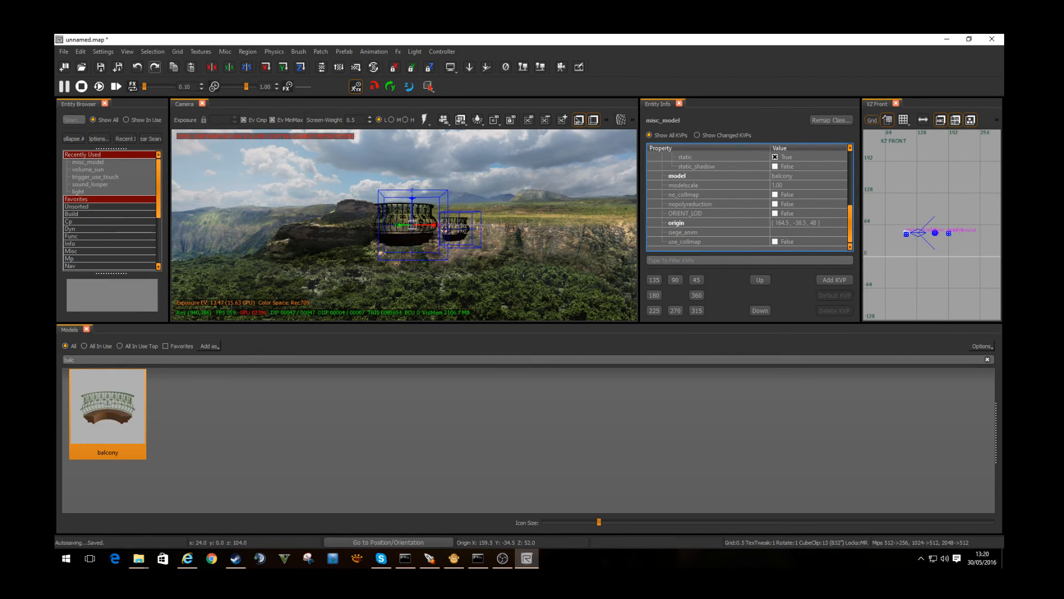
- Edit the balcony misc_model's modelscale value, currently 1.00, in Entity Info
{"action": "left_click", "coordinate": [683, 184]}
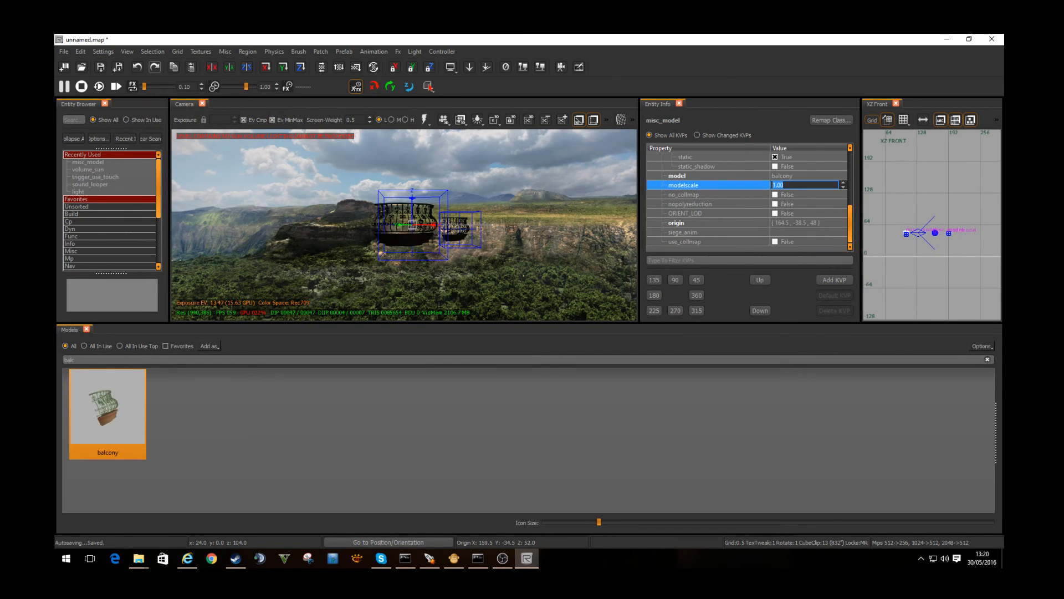